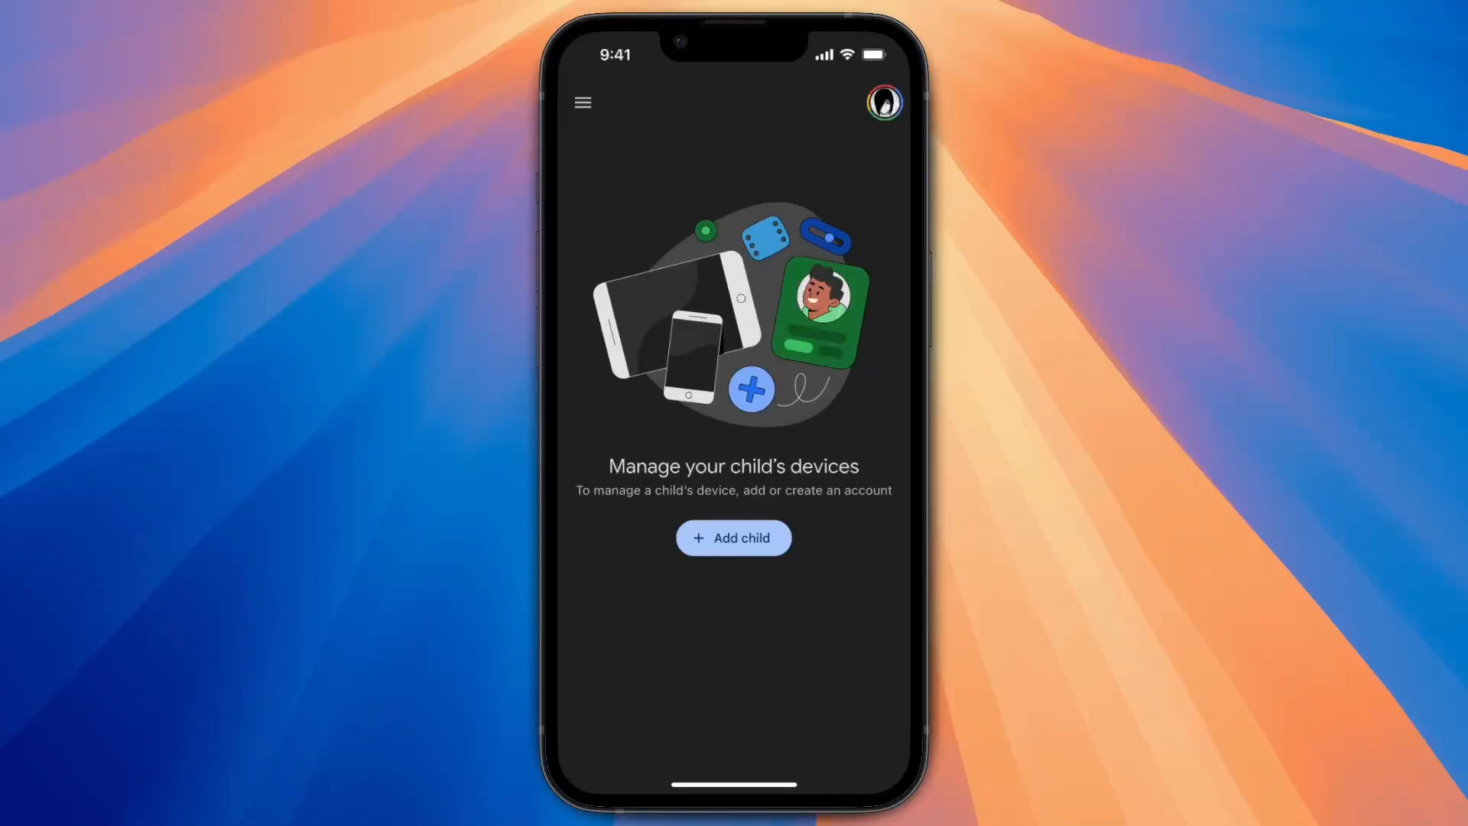
Start adding a child from the 'Manage your child's devices' screen
click(733, 537)
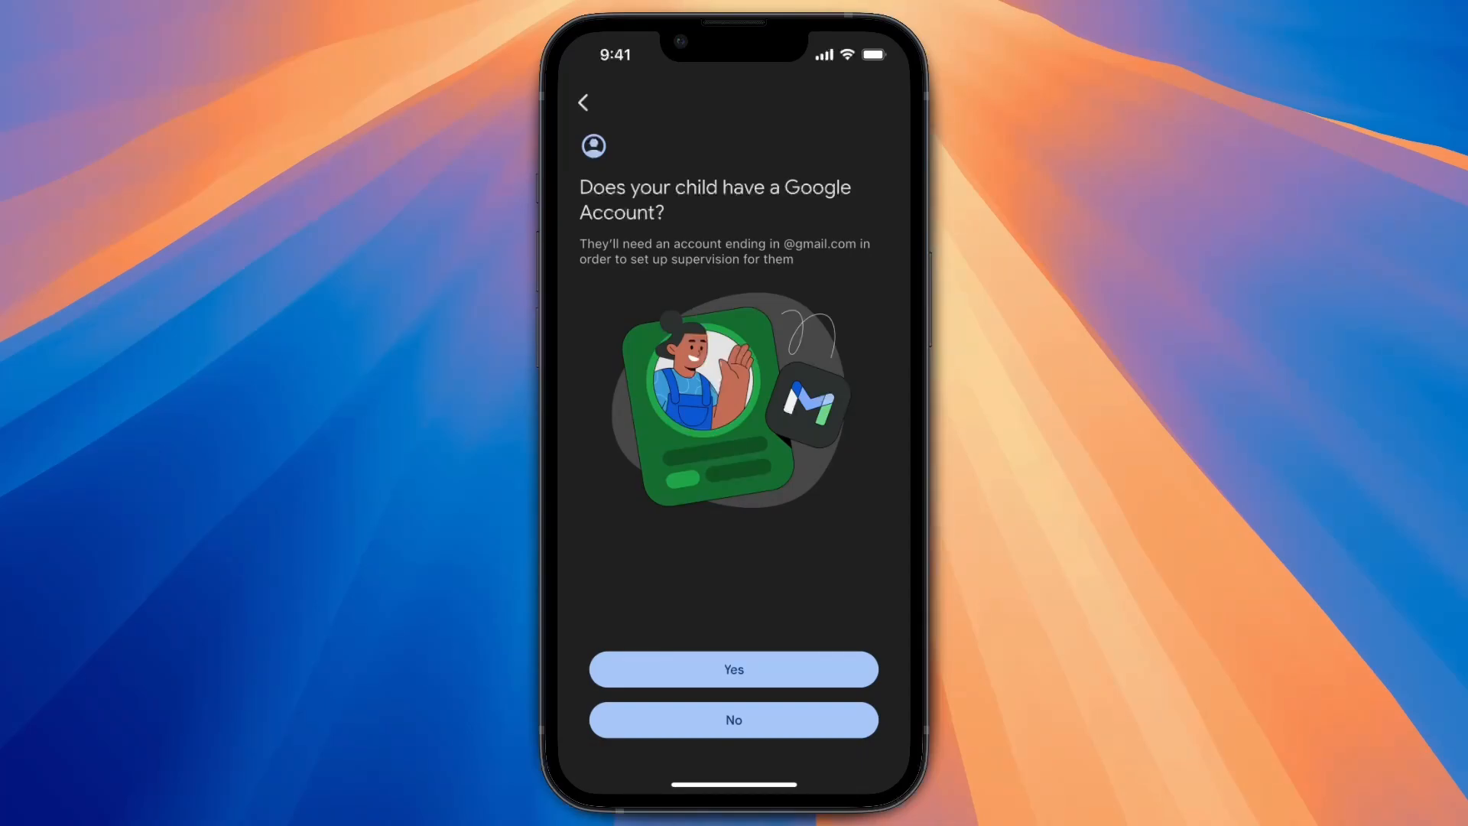
Try the No answer, go back, then answer Yes to reach 'Get your child's device'
click(733, 720)
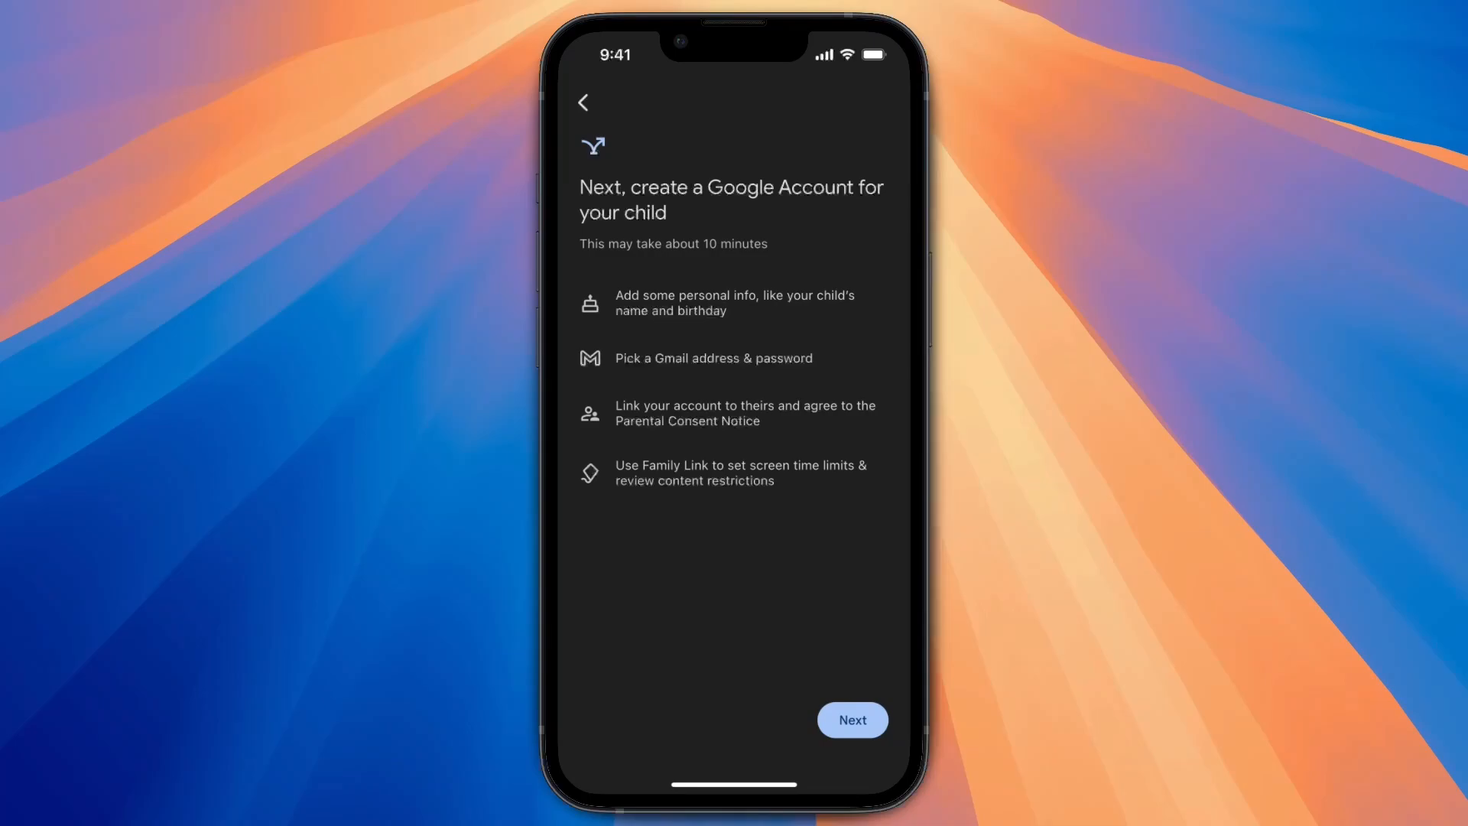
click(852, 719)
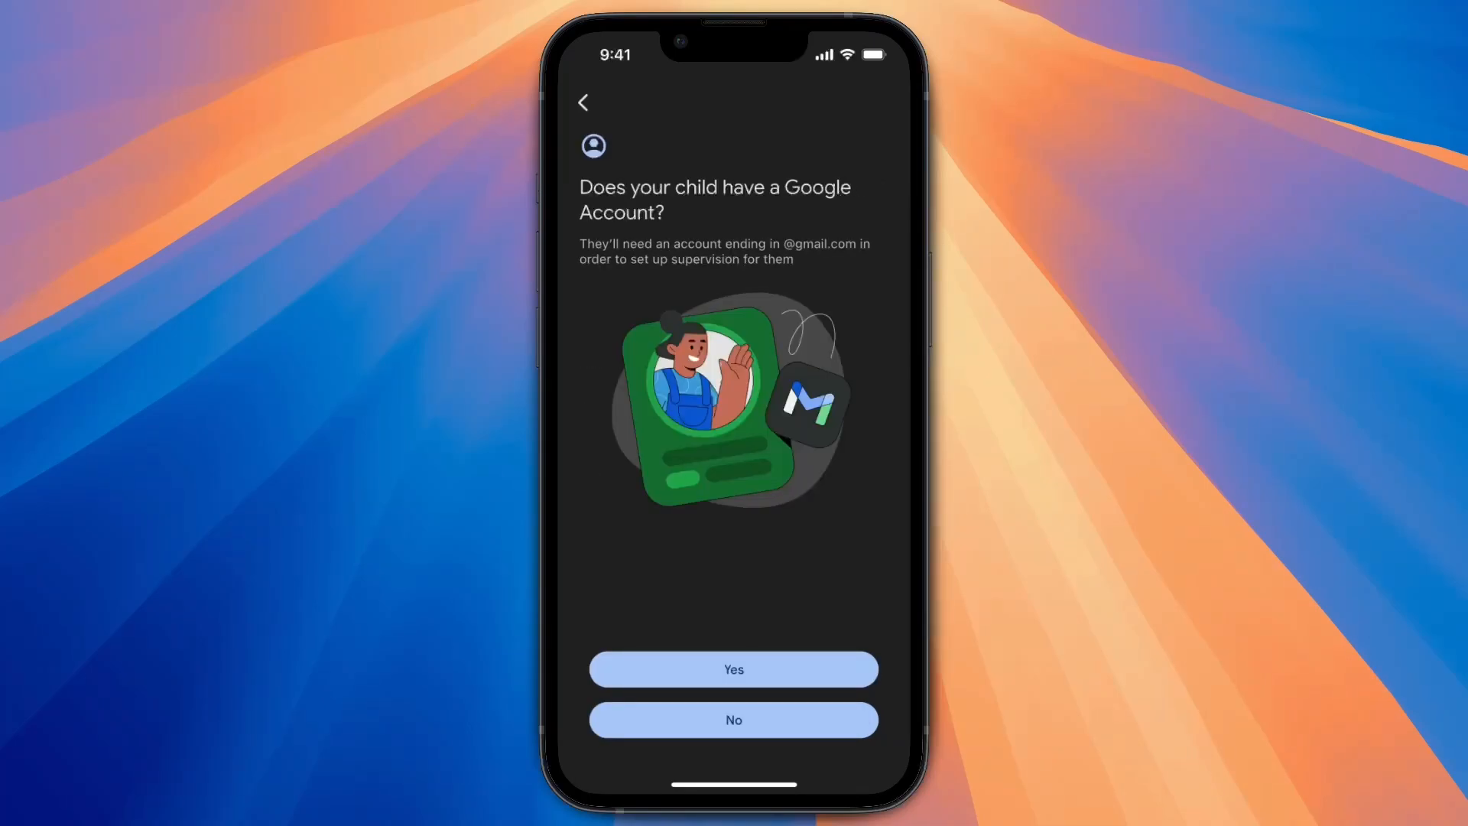
click(733, 719)
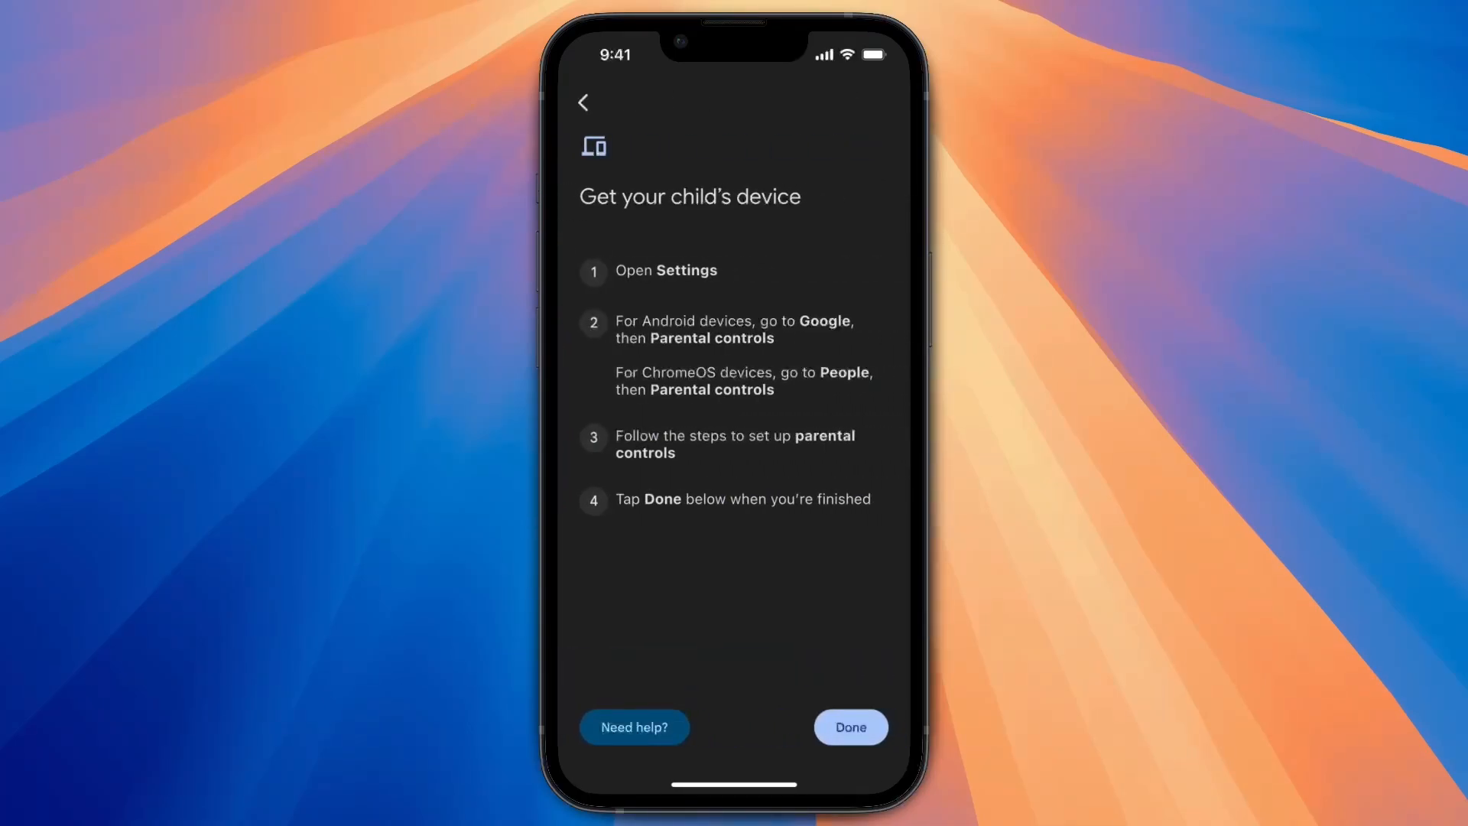